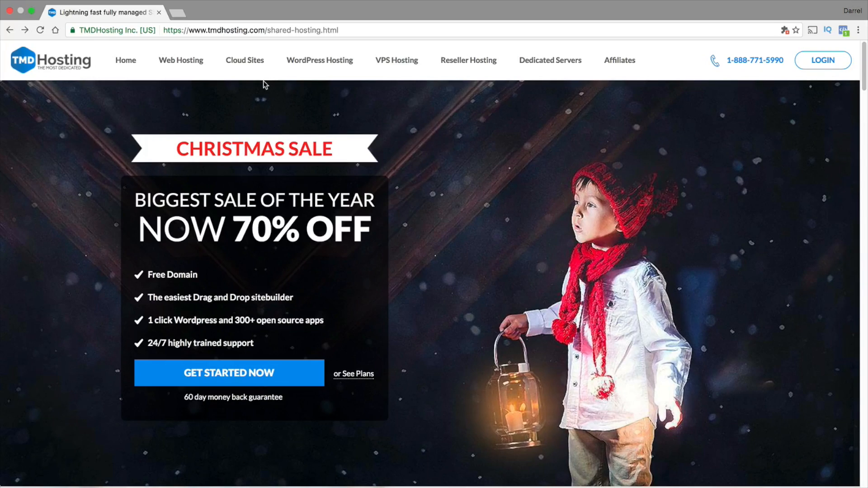
- Get started with shared hosting and view the Starter, Business and Professional plan cards
{"action": "left_click", "coordinate": [229, 373]}
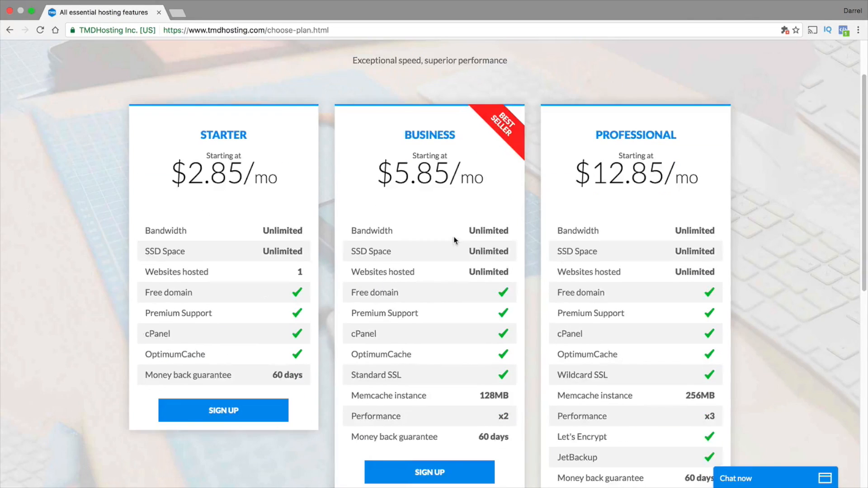
{"action": "scroll", "scroll_direction": "down", "scroll_amount": 3}
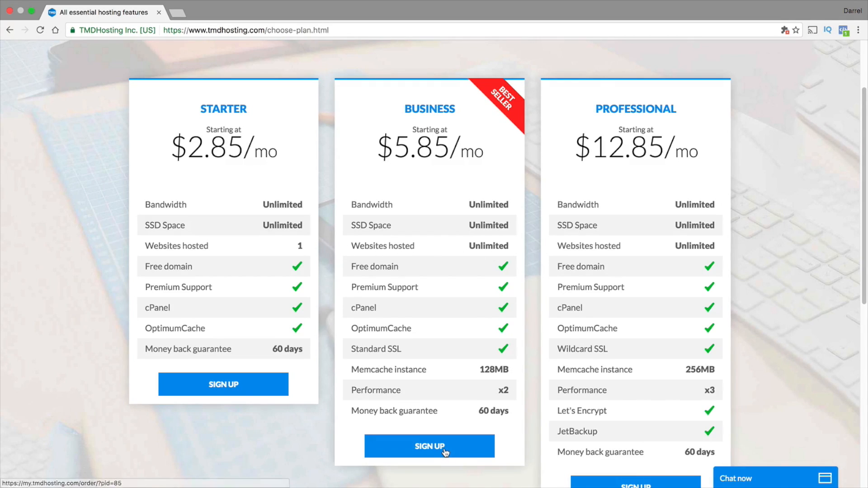
- Sign up for the Business plan with the domain ilovekyloren.com and proceed to contact information
{"action": "left_click", "coordinate": [428, 445]}
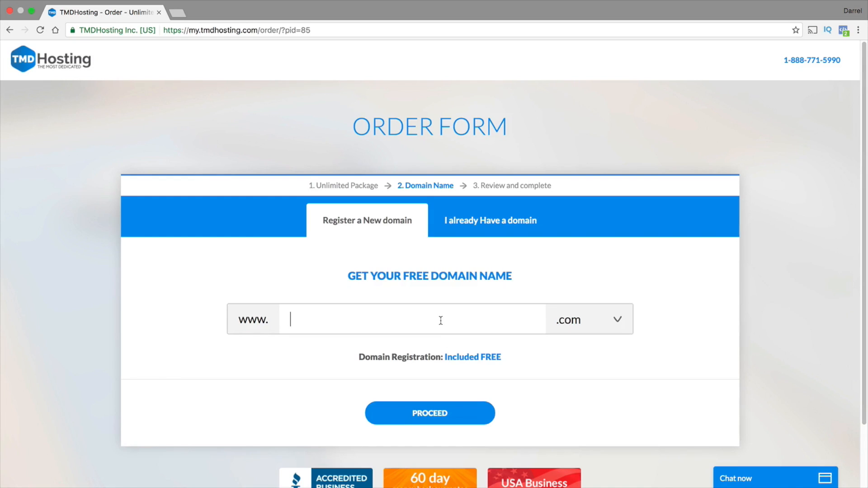
{"action": "type", "text": "ilovekylo"}
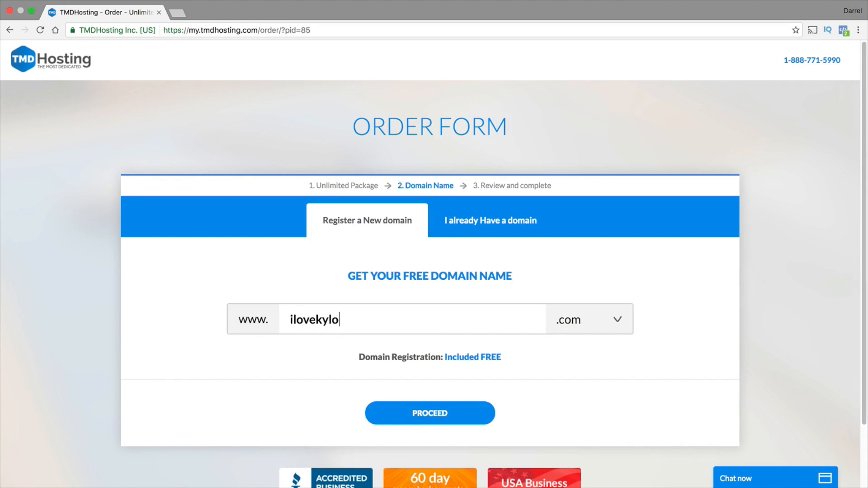
{"action": "left_click", "coordinate": [429, 413]}
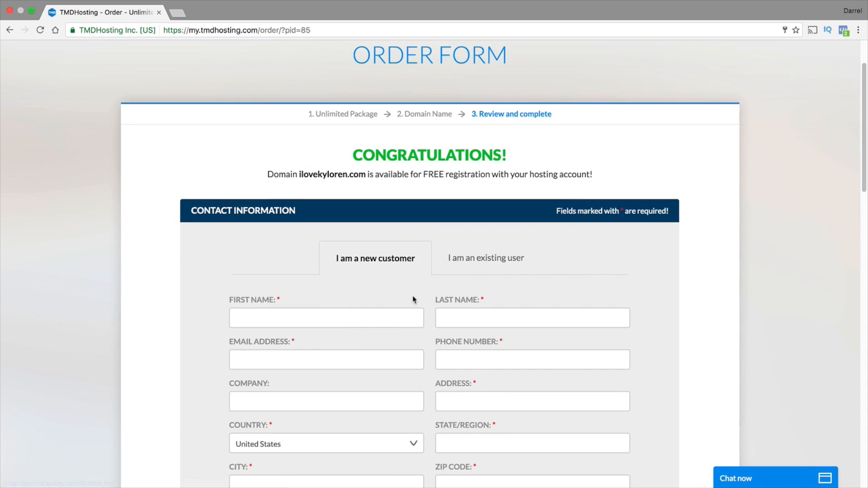
{"action": "scroll", "scroll_direction": "down", "scroll_amount": 3}
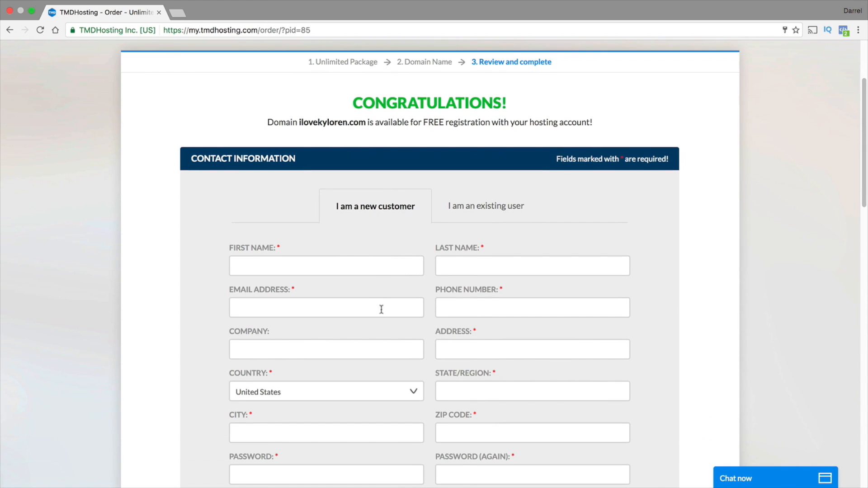
{"action": "scroll", "scroll_direction": "down", "scroll_amount": 3}
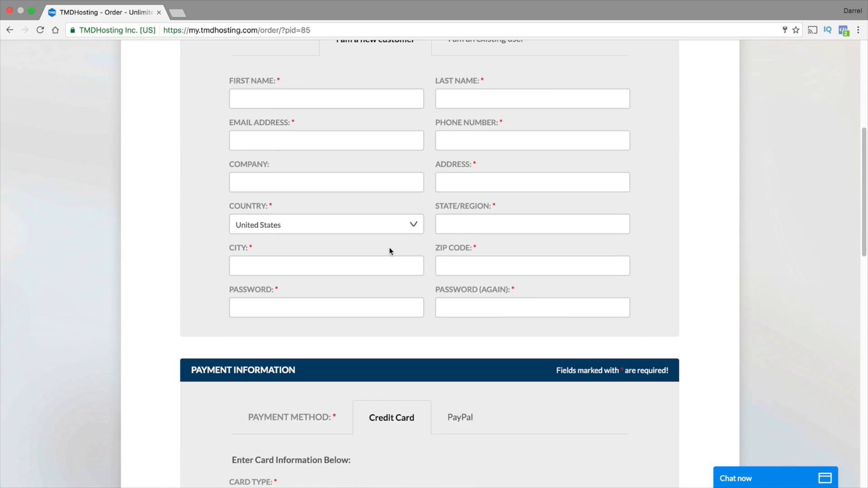
{"action": "scroll", "scroll_direction": "down", "scroll_amount": 3}
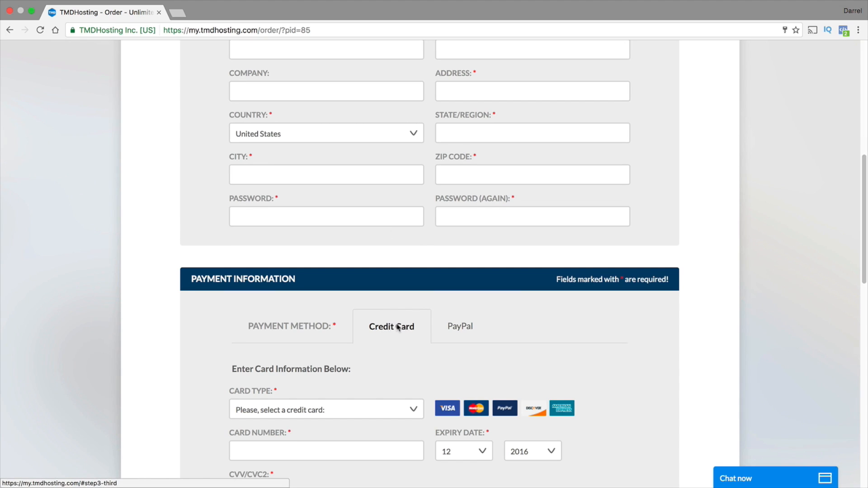
{"action": "scroll", "scroll_direction": "down", "scroll_amount": 3}
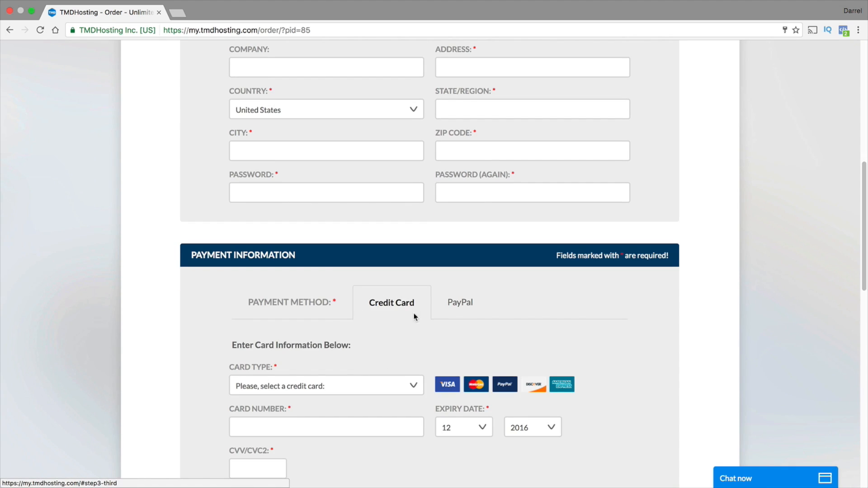
{"action": "scroll", "scroll_direction": "down", "scroll_amount": 3}
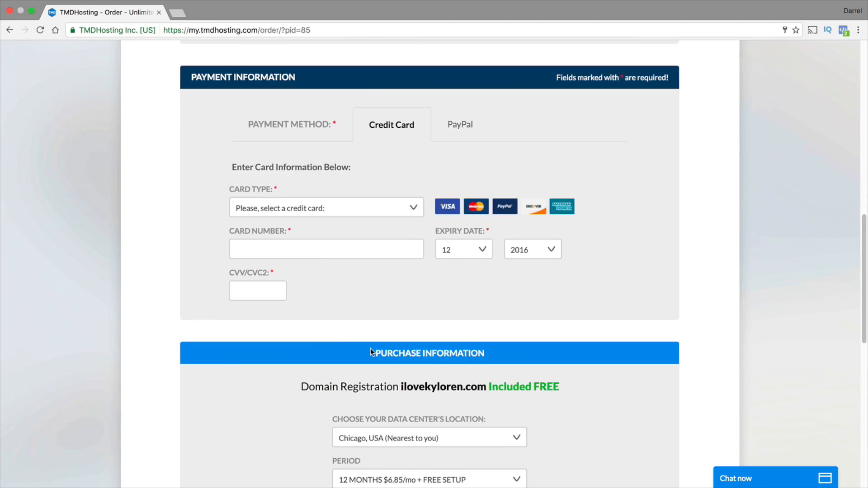
{"action": "scroll", "scroll_direction": "down", "scroll_amount": 3}
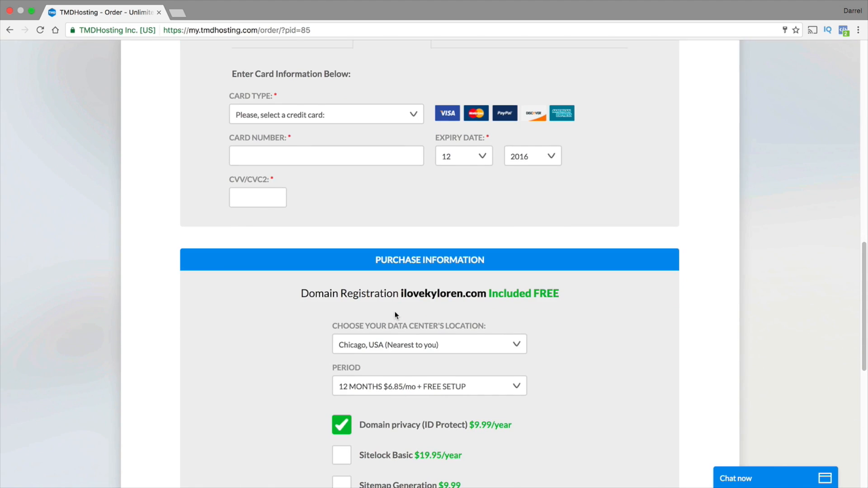
{"action": "left_click", "coordinate": [428, 343]}
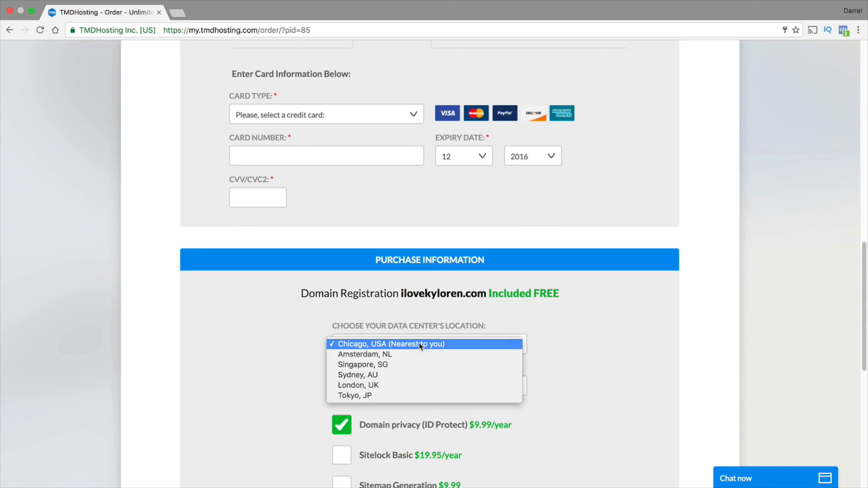
{"action": "left_click", "coordinate": [391, 344]}
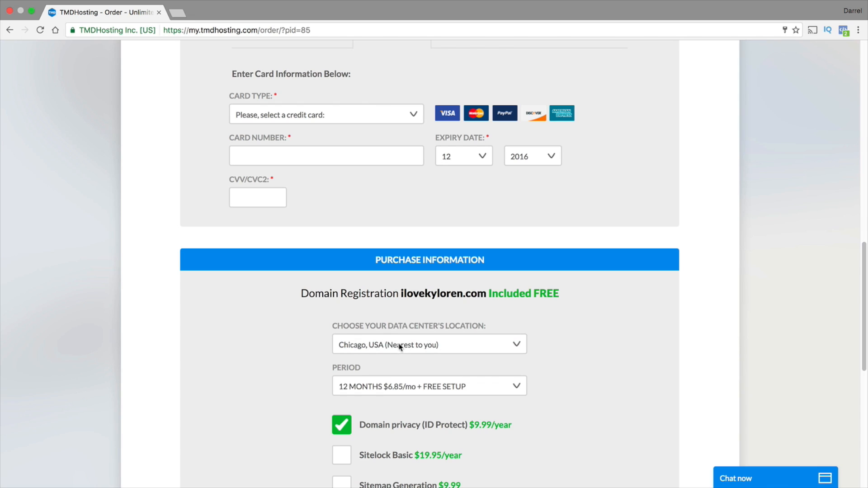
{"action": "scroll", "scroll_direction": "down", "scroll_amount": 3}
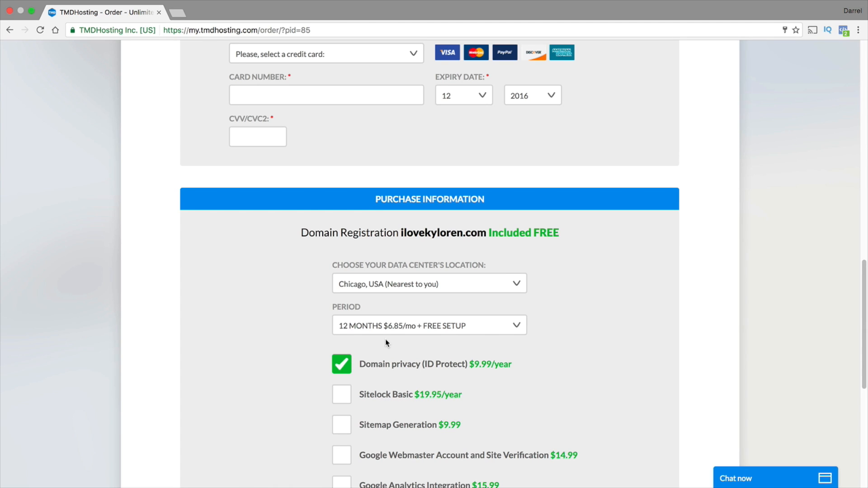
{"action": "scroll", "scroll_direction": "down", "scroll_amount": 3}
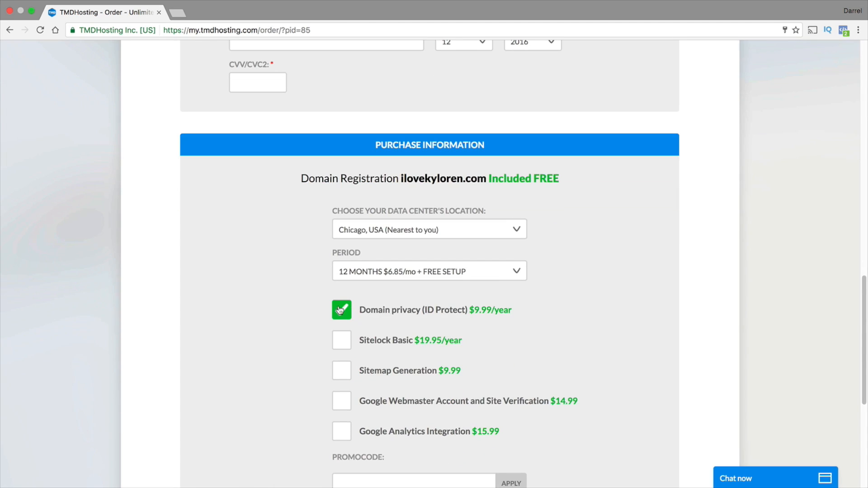
{"action": "left_click", "coordinate": [342, 311]}
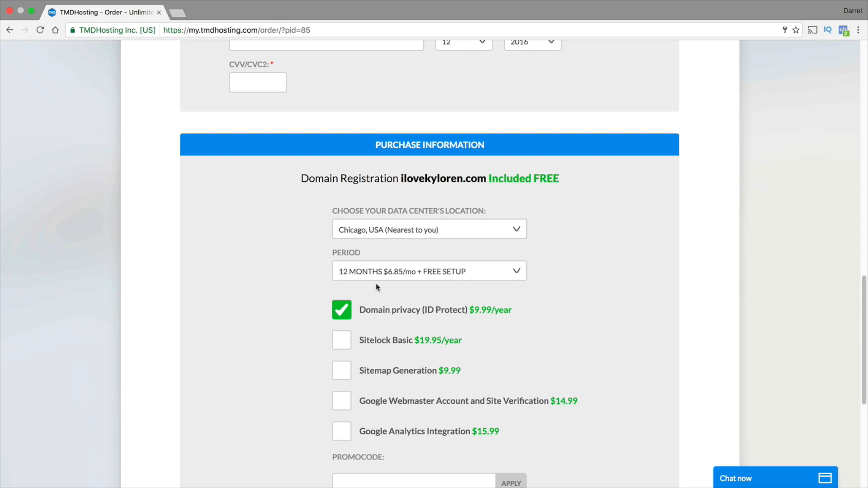
- Apply the promo code 'darrel' for 7% off, reducing the total to $86.44
{"action": "scroll", "scroll_direction": "down", "scroll_amount": 3}
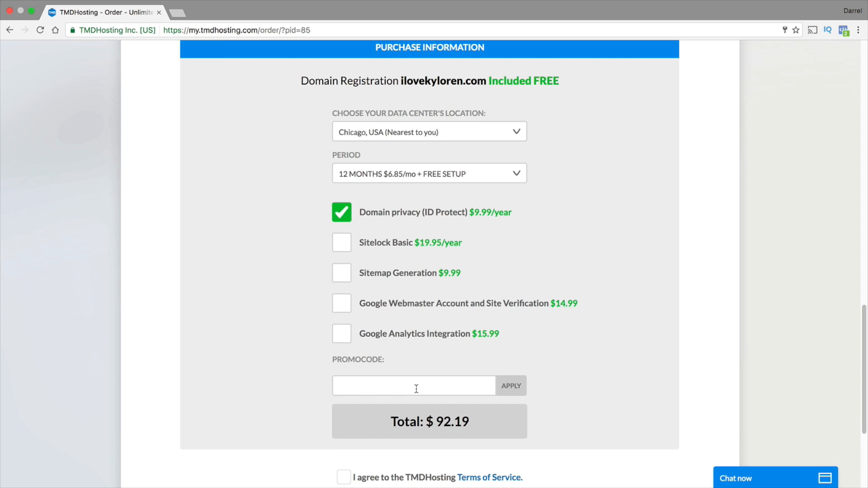
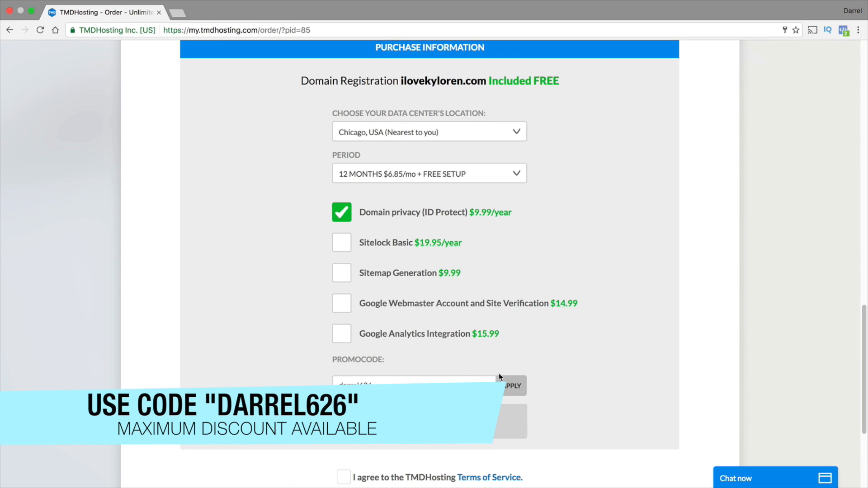
{"action": "left_click", "coordinate": [511, 385]}
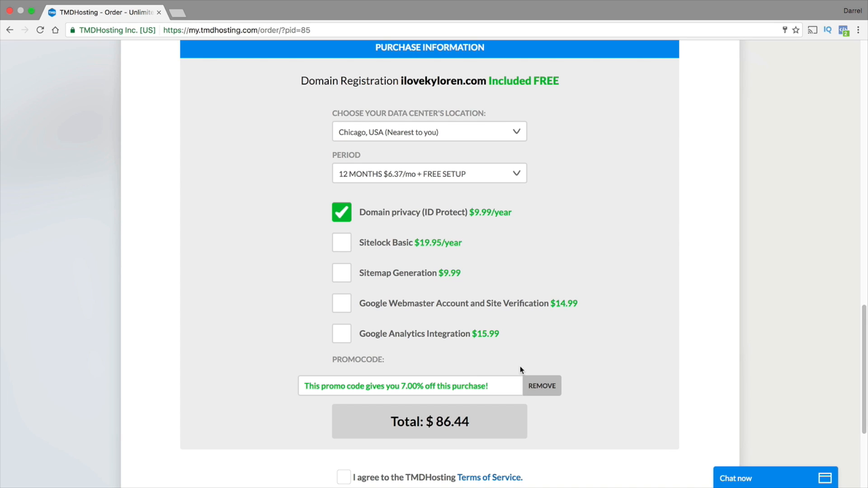
{"action": "mouse_move", "coordinate": [418, 399]}
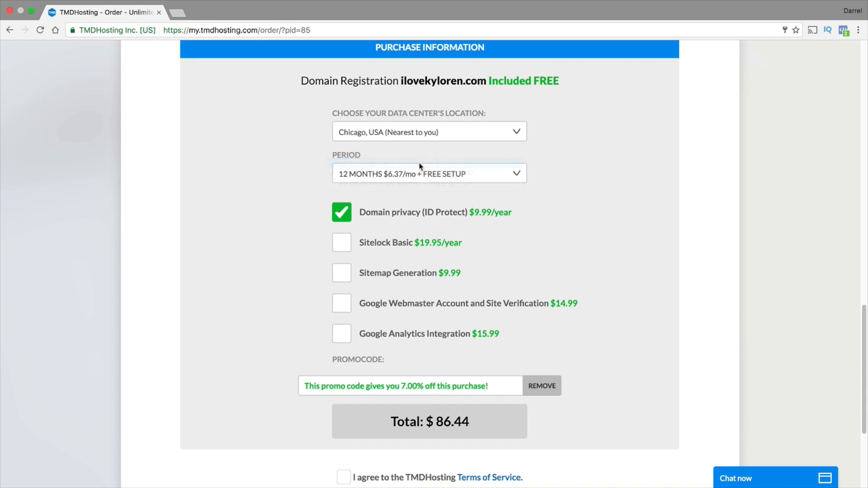
- Keep the twelve-month billing period, agree to the Terms of Service and submit the order
{"action": "left_click", "coordinate": [429, 174]}
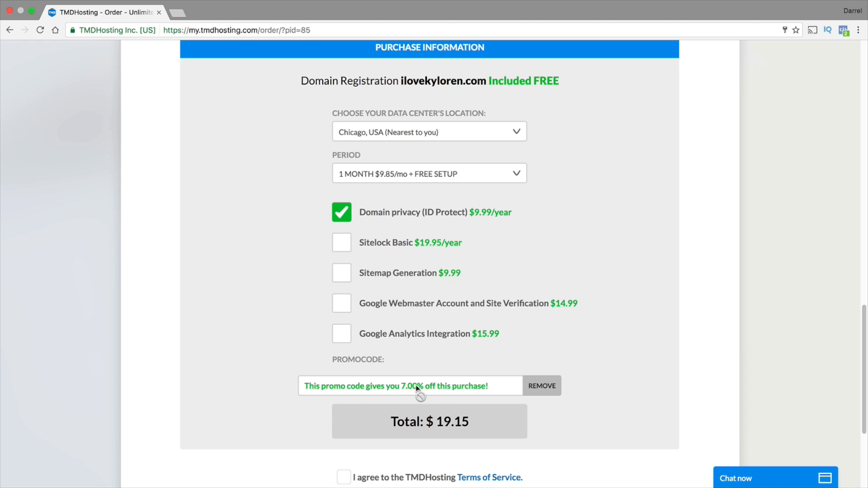
{"action": "mouse_move", "coordinate": [366, 201]}
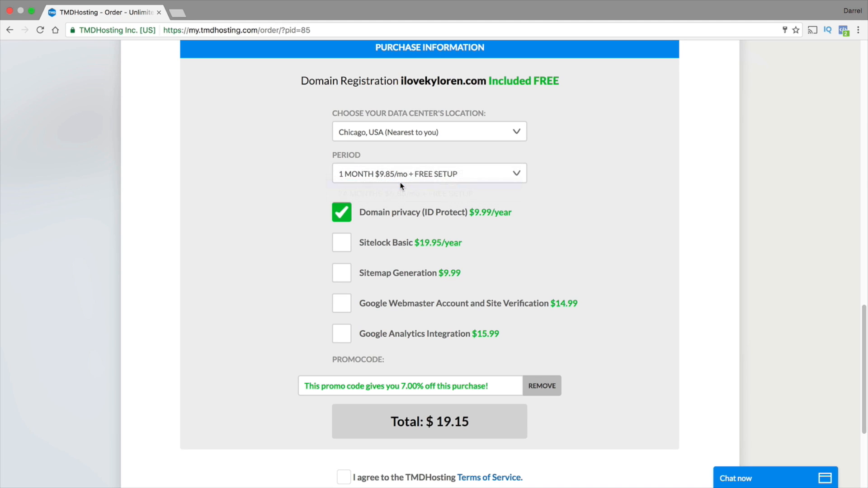
{"action": "left_click", "coordinate": [428, 174]}
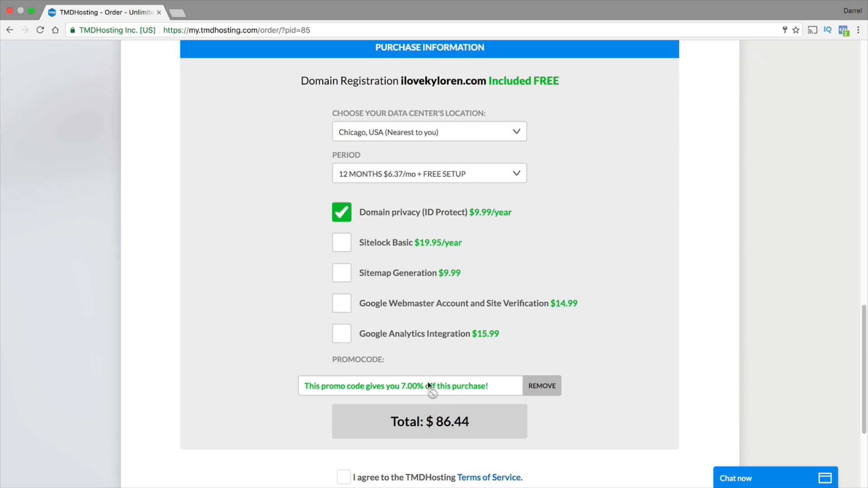
{"action": "scroll", "scroll_direction": "down", "scroll_amount": 3}
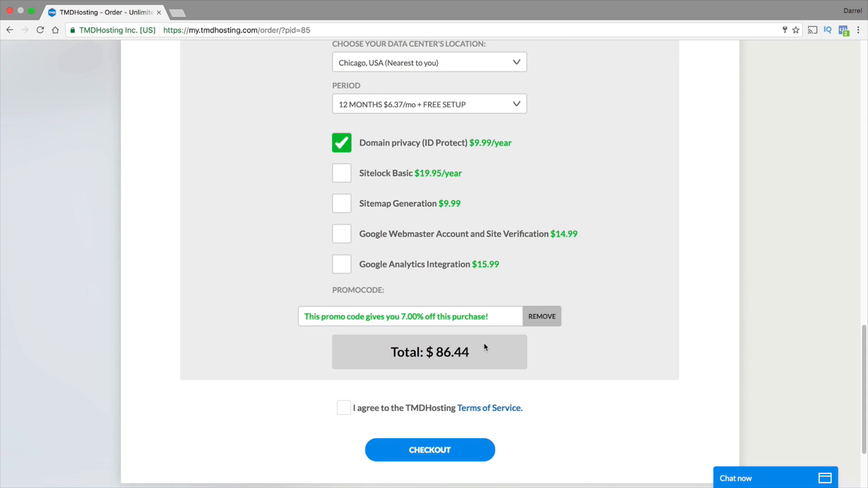
{"action": "left_click", "coordinate": [344, 407]}
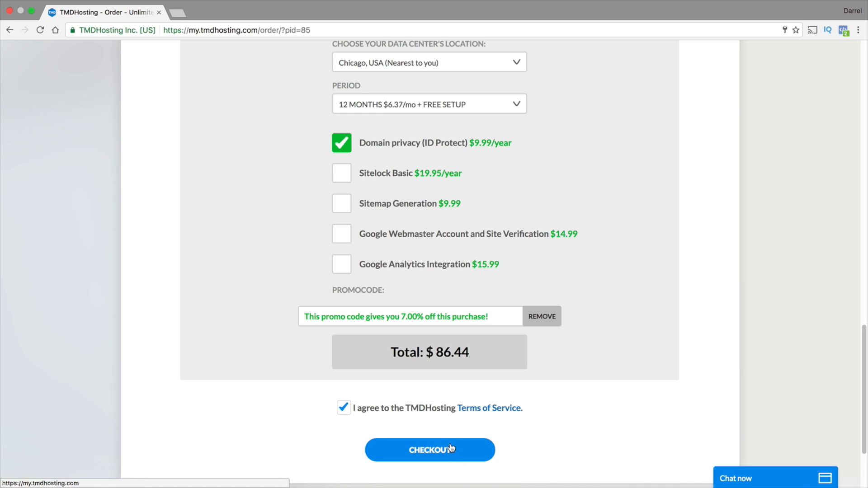
{"action": "left_click", "coordinate": [429, 450]}
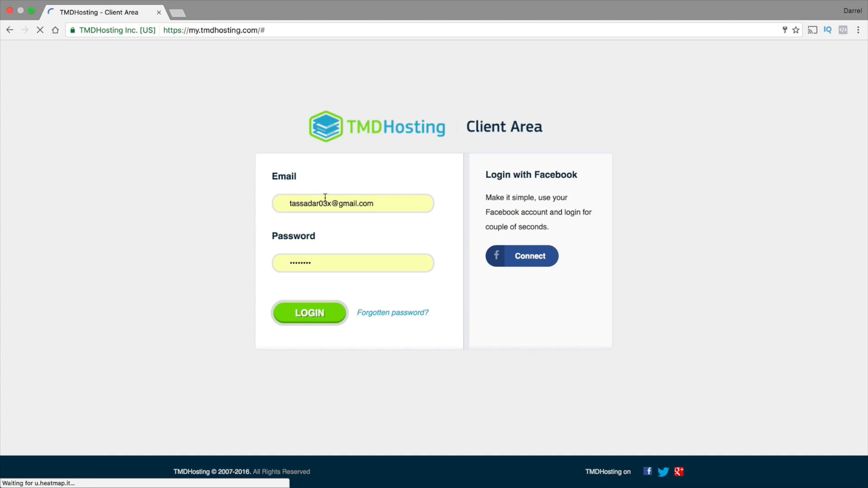
- Log in to the TMDHosting client area with the saved email and password
{"action": "type", "text": "darre"}
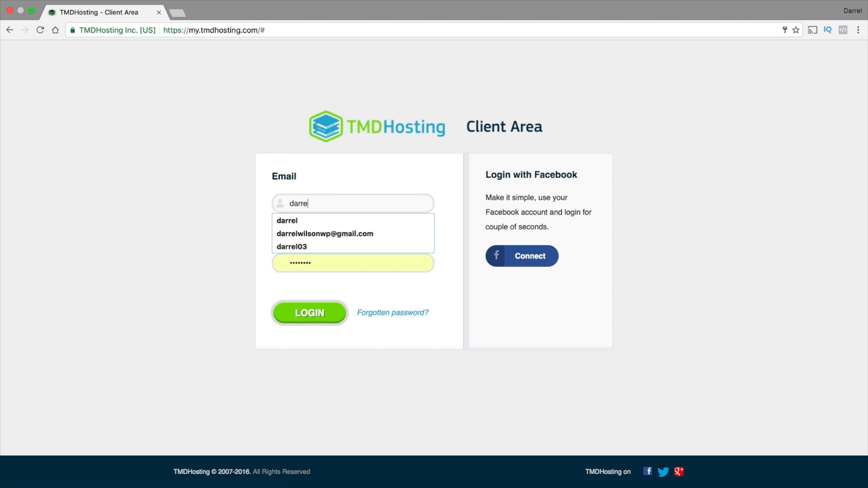
{"action": "left_click", "coordinate": [324, 233]}
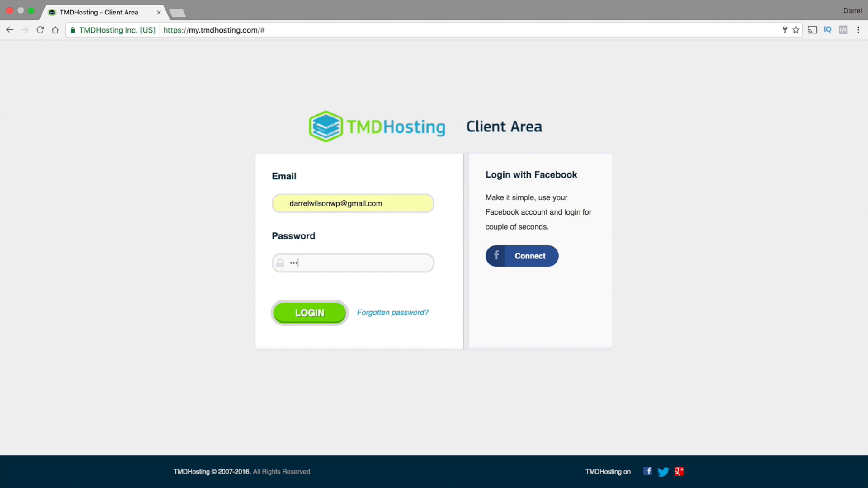
{"action": "left_click", "coordinate": [308, 313]}
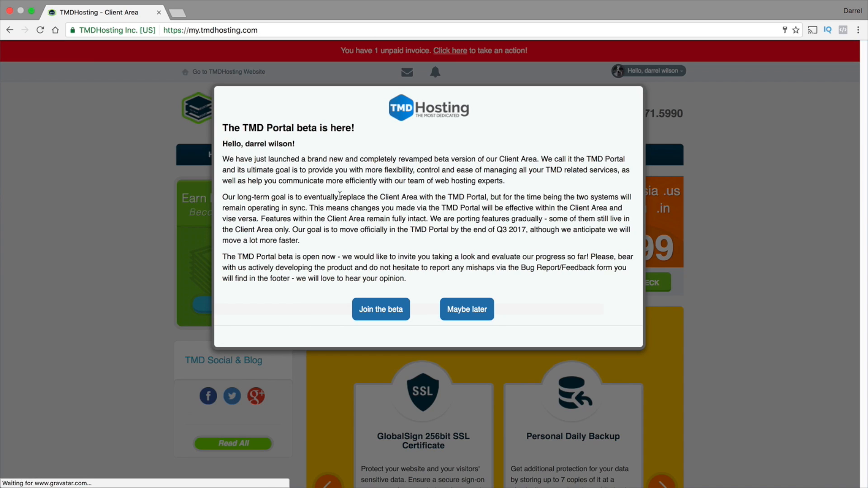
{"action": "mouse_move", "coordinate": [469, 143]}
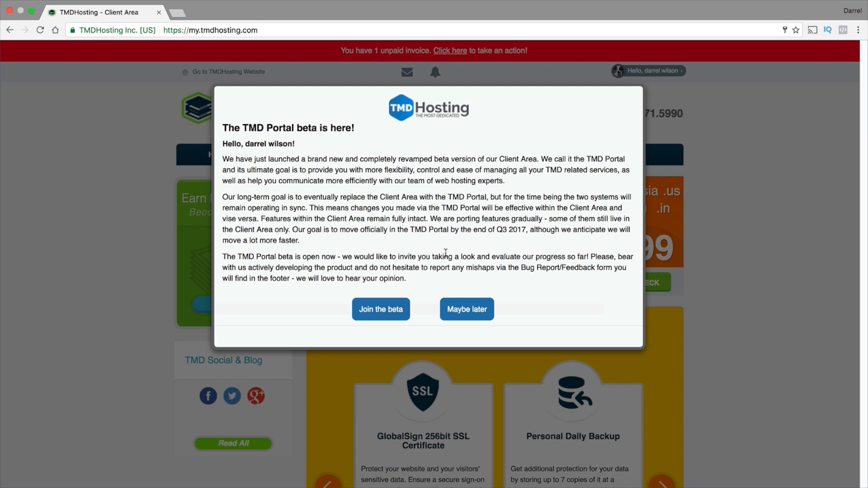
{"action": "mouse_move", "coordinate": [467, 309]}
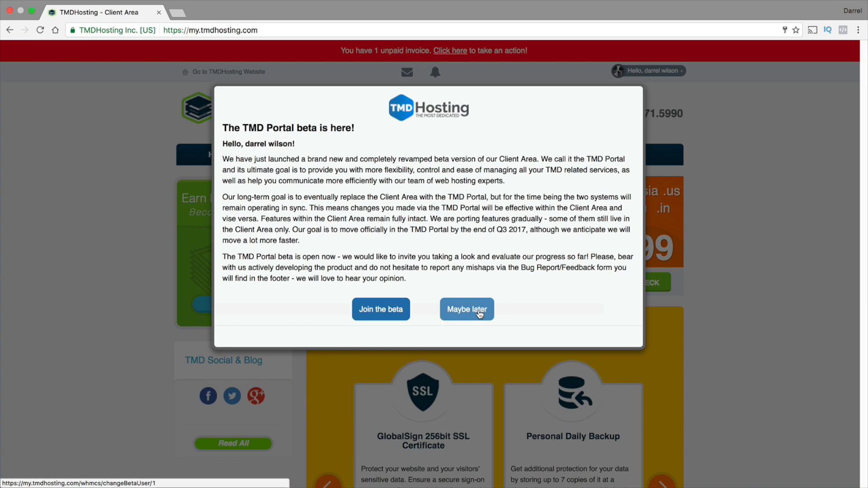
- Dismiss the TMD Portal beta notice and pick the hosting account under cPanel Login
{"action": "left_click", "coordinate": [466, 309]}
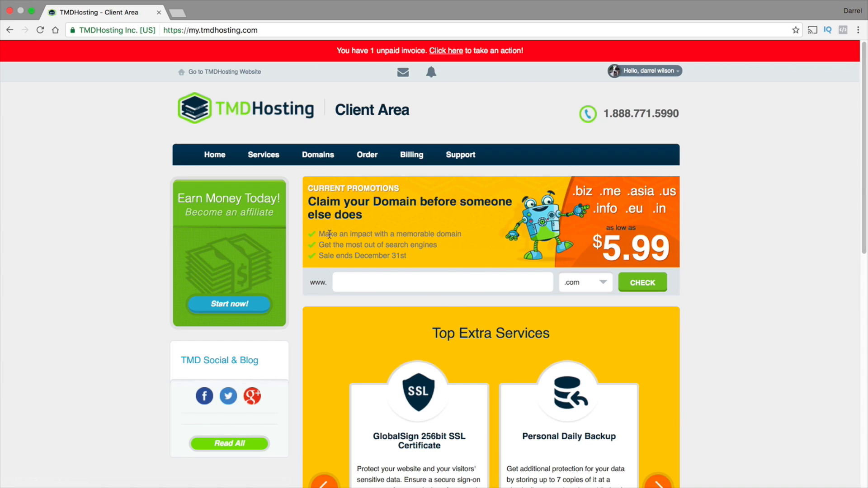
{"action": "mouse_move", "coordinate": [668, 219]}
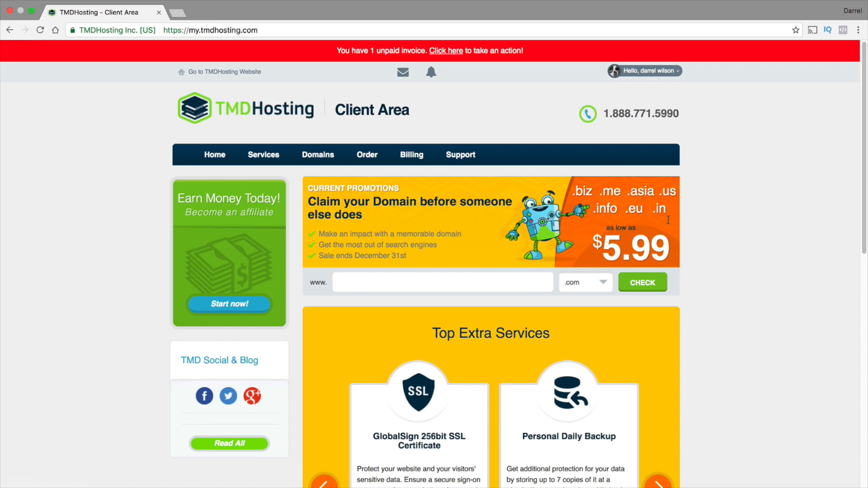
{"action": "mouse_move", "coordinate": [437, 191]}
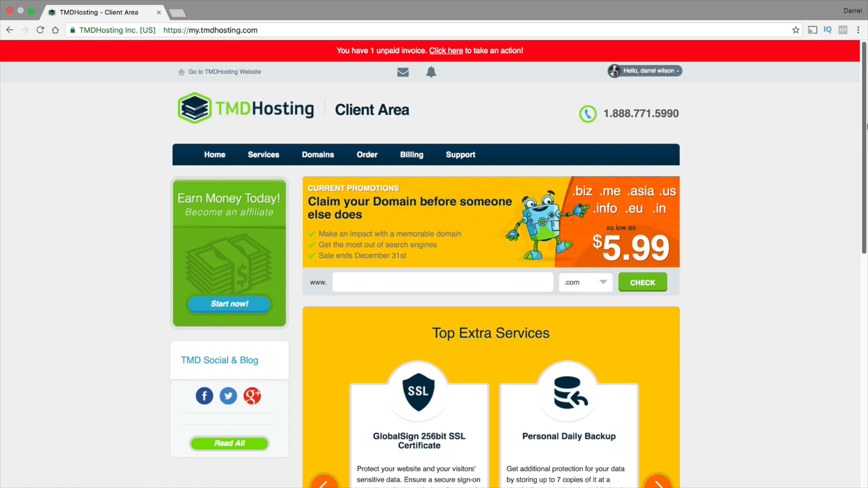
{"action": "scroll", "scroll_direction": "down", "scroll_amount": 3}
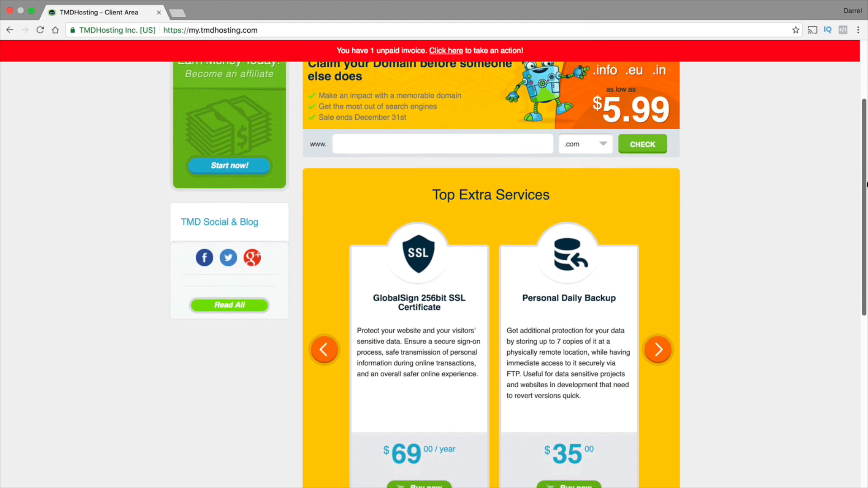
{"action": "scroll", "scroll_direction": "down", "scroll_amount": 3}
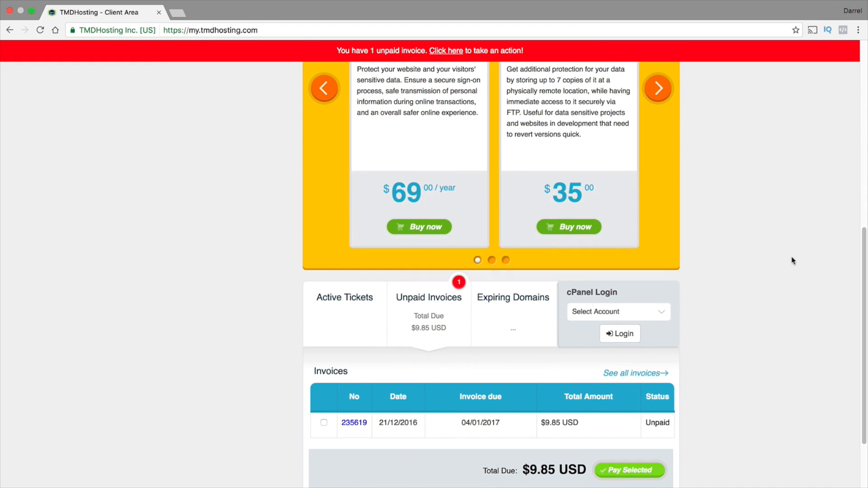
{"action": "left_click", "coordinate": [618, 312]}
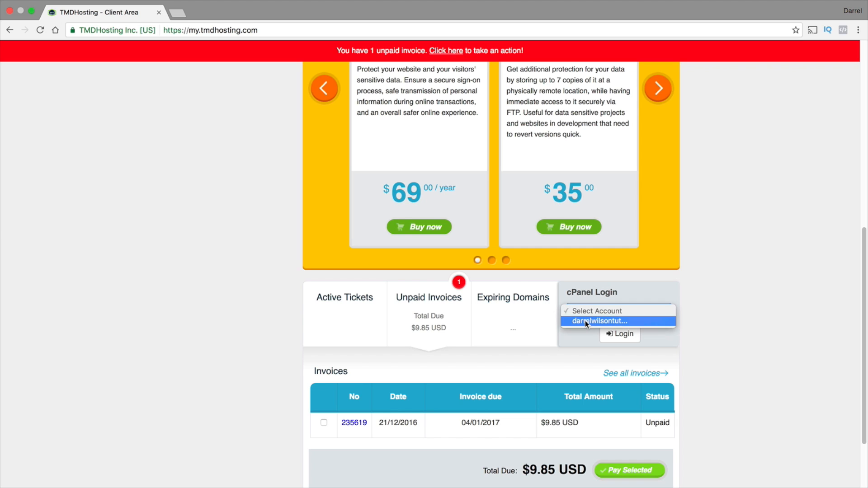
{"action": "left_click", "coordinate": [618, 334]}
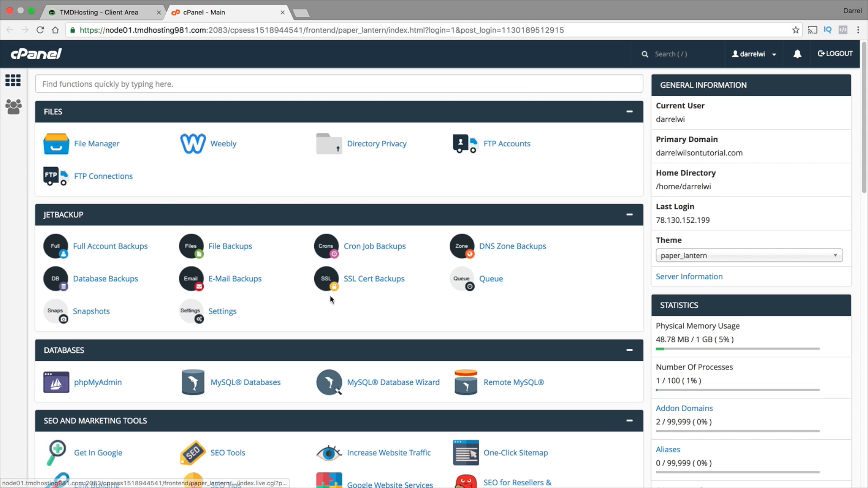
- Launch the WordPress installer from the Softaculous Apps Installer in cPanel
{"action": "scroll", "scroll_direction": "down", "scroll_amount": 3}
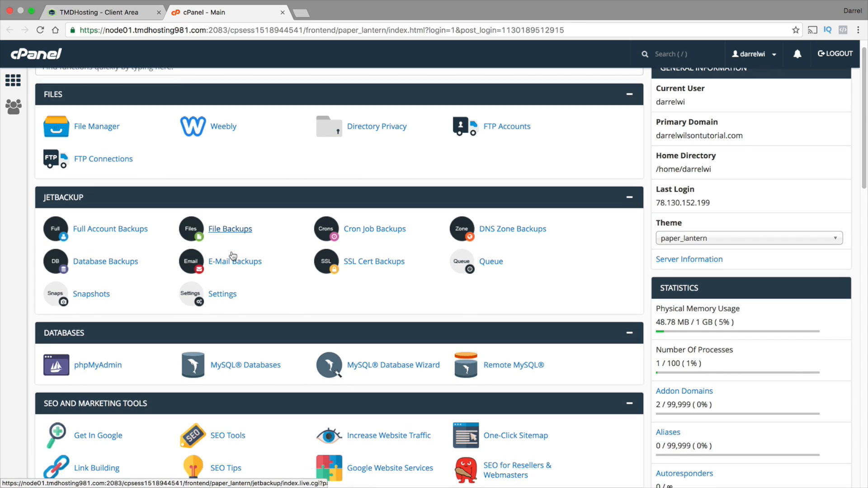
{"action": "mouse_move", "coordinate": [843, 137]}
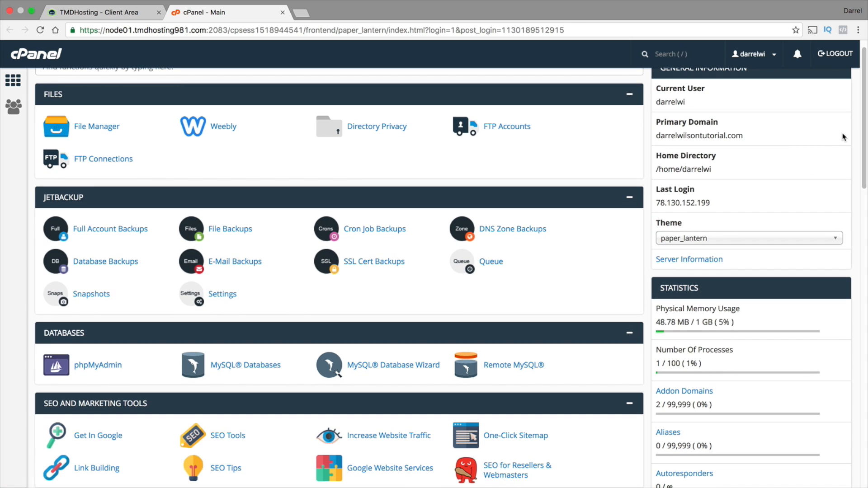
{"action": "scroll", "scroll_direction": "down", "scroll_amount": 3}
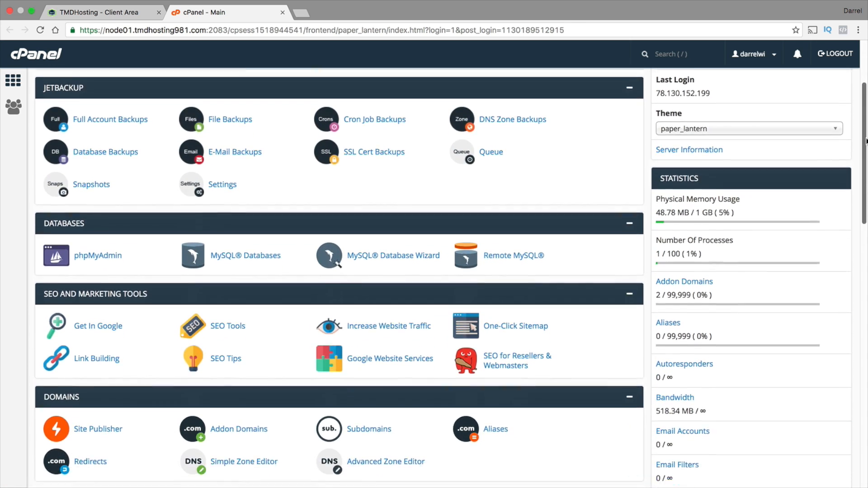
{"action": "scroll", "scroll_direction": "down", "scroll_amount": 3}
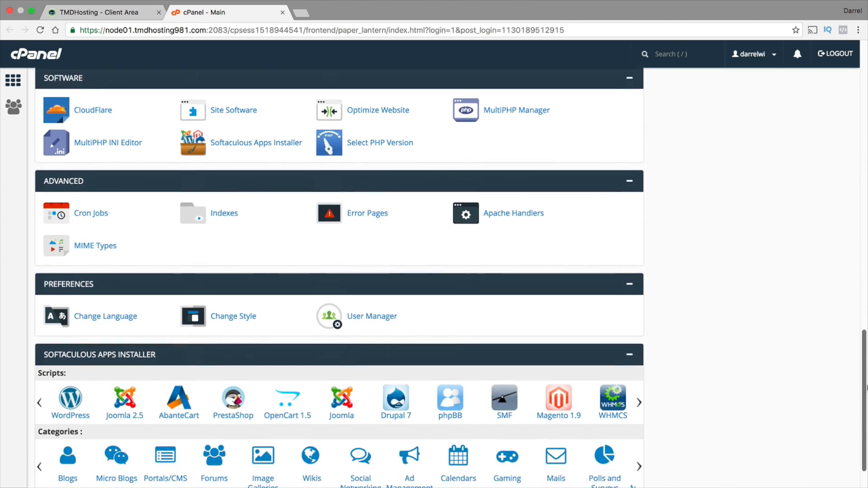
{"action": "scroll", "scroll_direction": "down", "scroll_amount": 3}
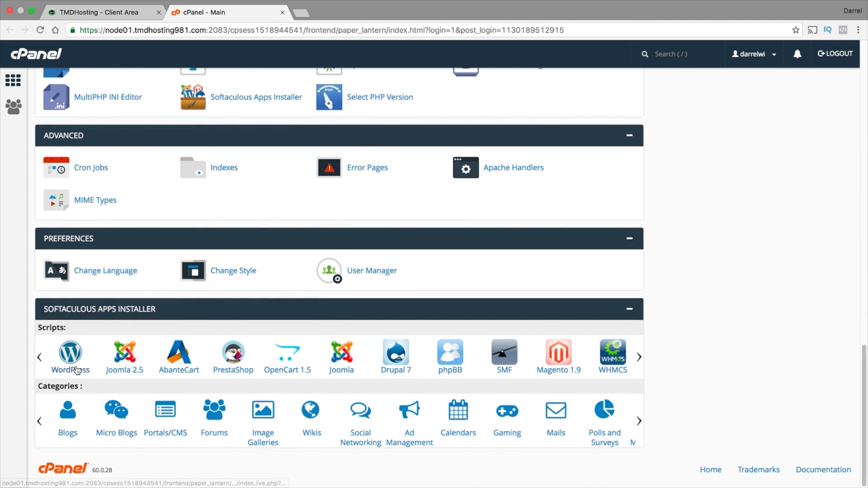
{"action": "left_click", "coordinate": [70, 351]}
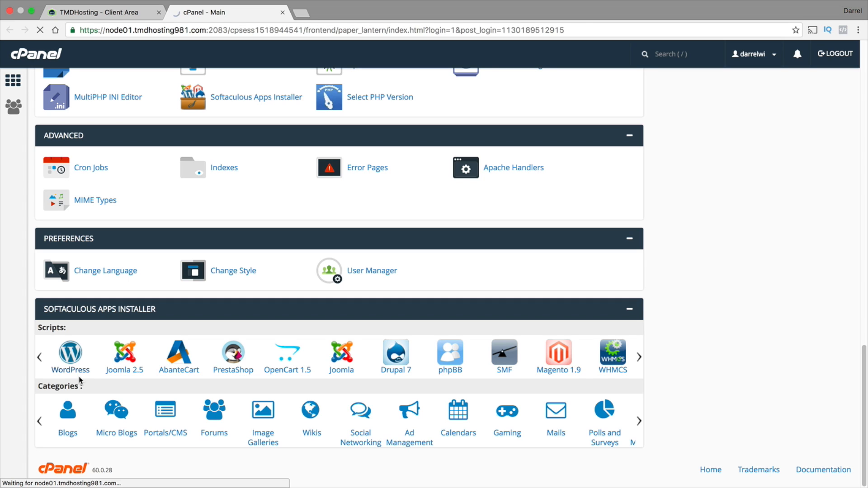
{"action": "left_click", "coordinate": [70, 354]}
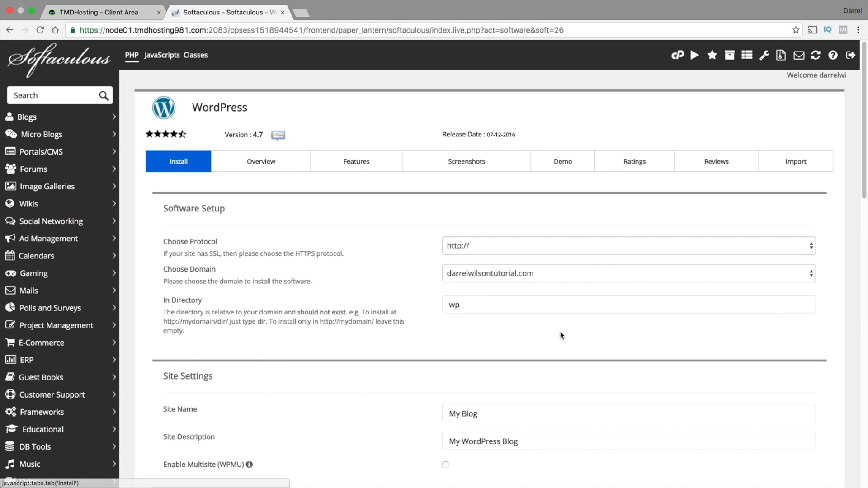
- Target the install at divithemetutorial.net with an empty install directory
{"action": "left_click", "coordinate": [627, 245]}
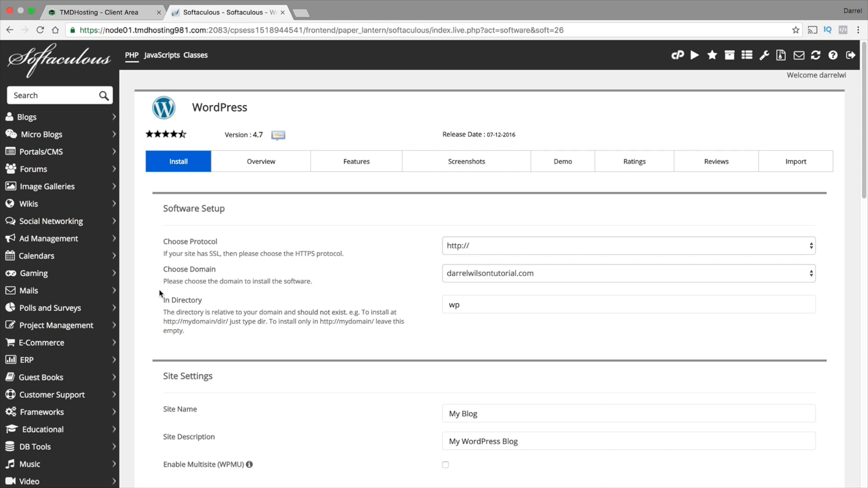
{"action": "left_click", "coordinate": [628, 304]}
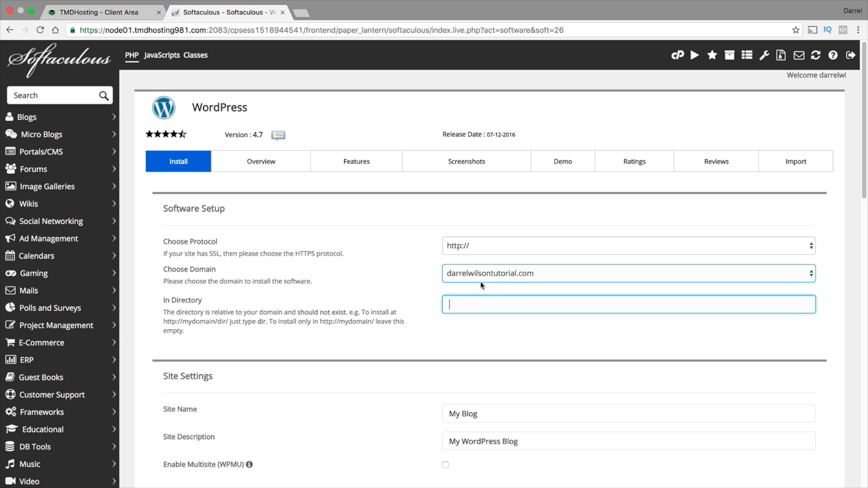
{"action": "left_click", "coordinate": [626, 273]}
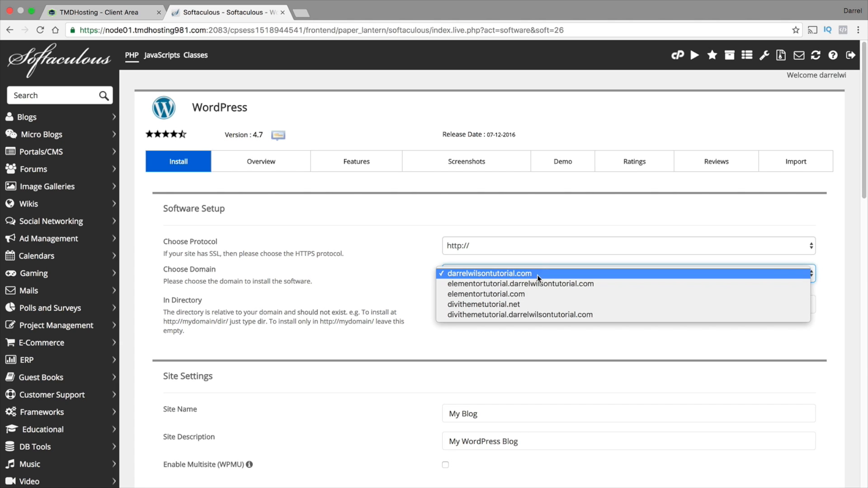
{"action": "left_click", "coordinate": [482, 304]}
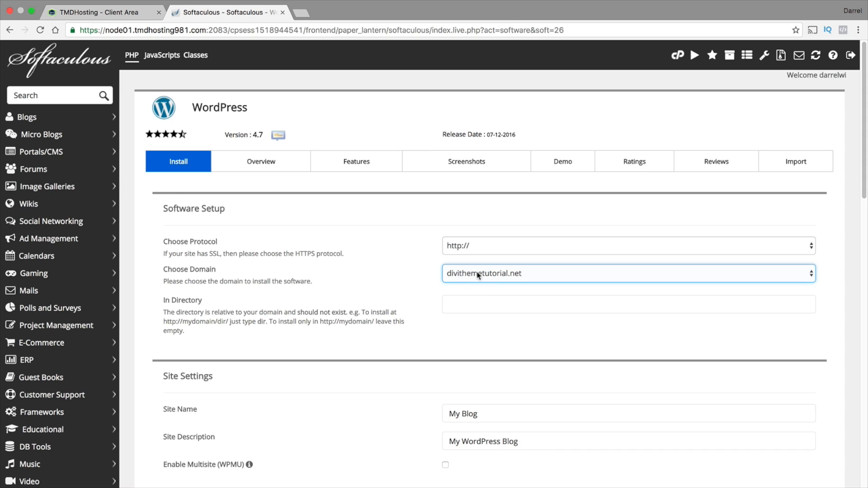
- Review the site settings and select the Admin Email value for editing
{"action": "scroll", "scroll_direction": "down", "scroll_amount": 3}
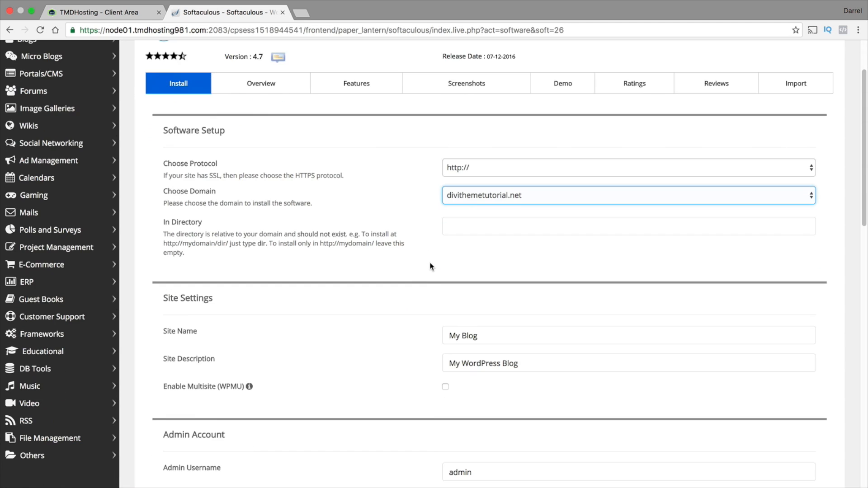
{"action": "scroll", "scroll_direction": "down", "scroll_amount": 3}
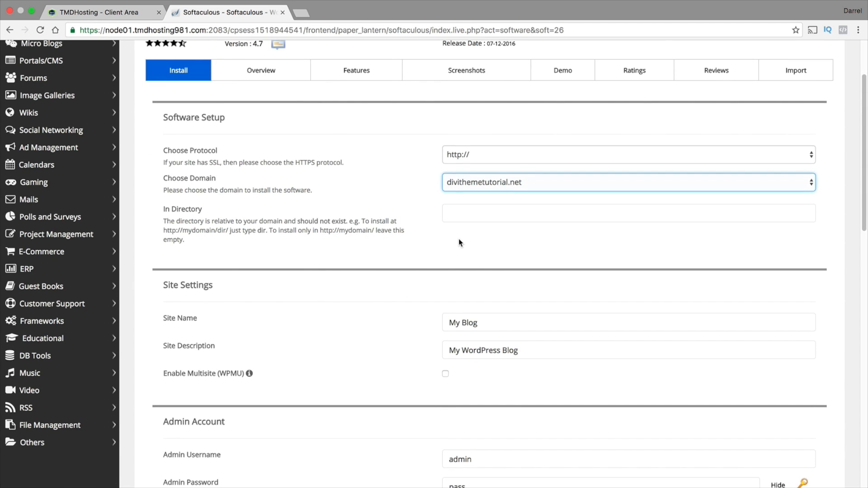
{"action": "scroll", "scroll_direction": "down", "scroll_amount": 3}
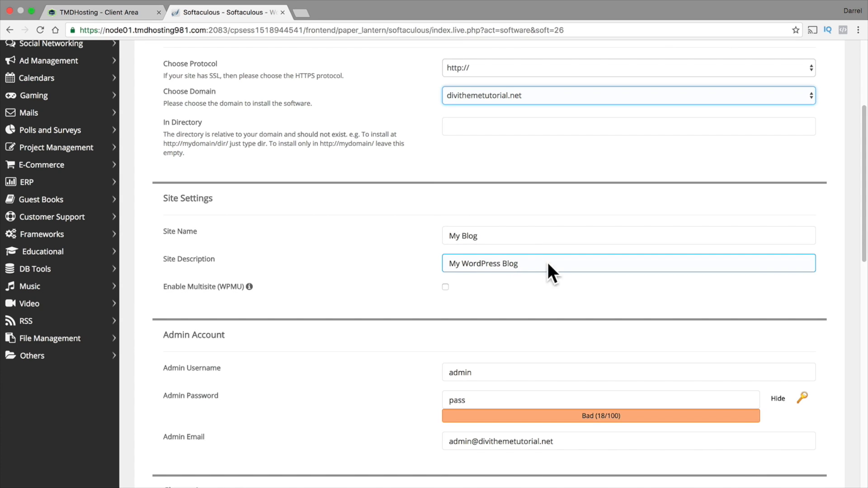
{"action": "scroll", "scroll_direction": "down", "scroll_amount": 3}
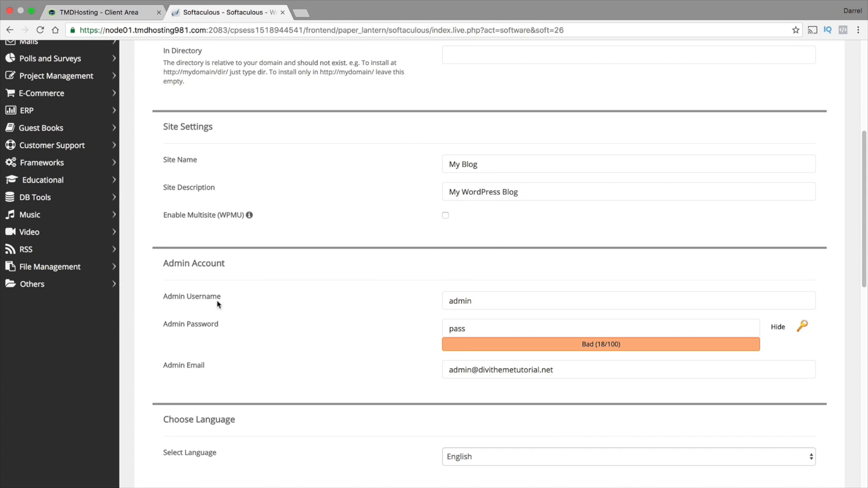
{"action": "mouse_move", "coordinate": [261, 317]}
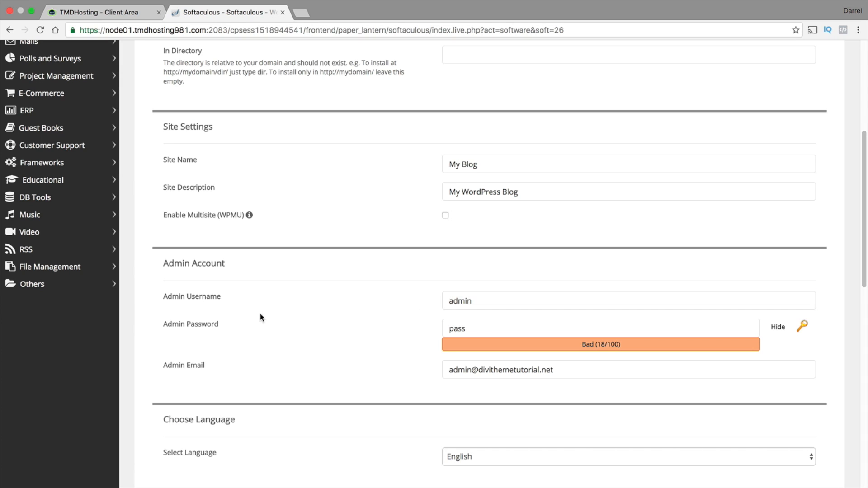
{"action": "double_click", "coordinate": [455, 328]}
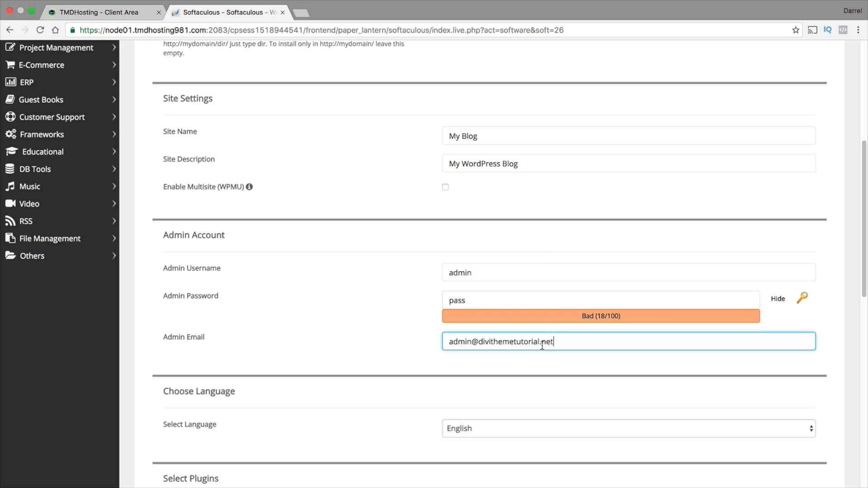
{"action": "triple_click", "coordinate": [501, 340]}
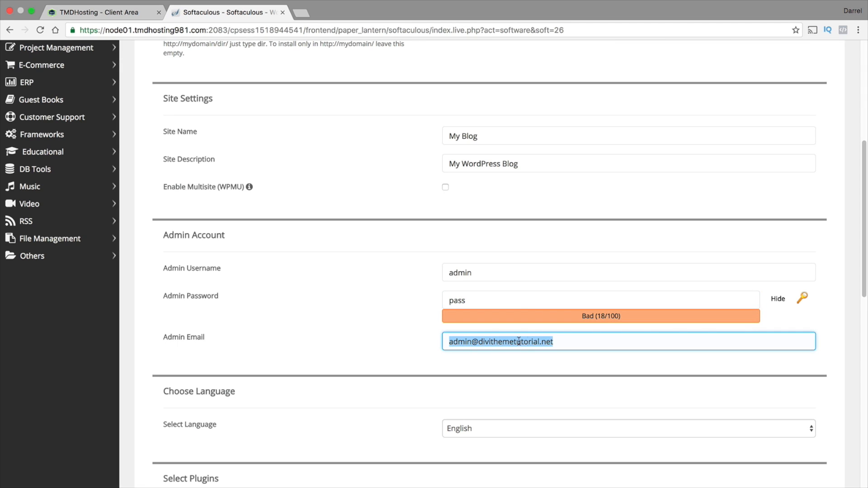
{"action": "mouse_move", "coordinate": [510, 332]}
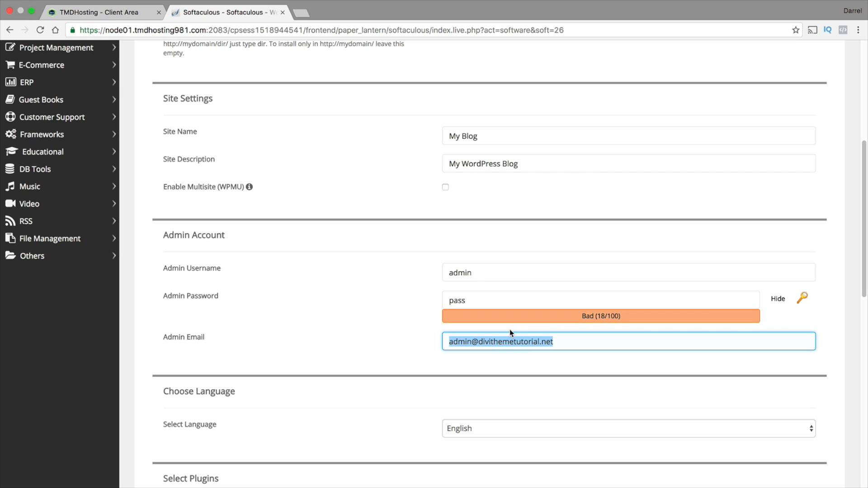
{"action": "scroll", "scroll_direction": "down", "scroll_amount": 3}
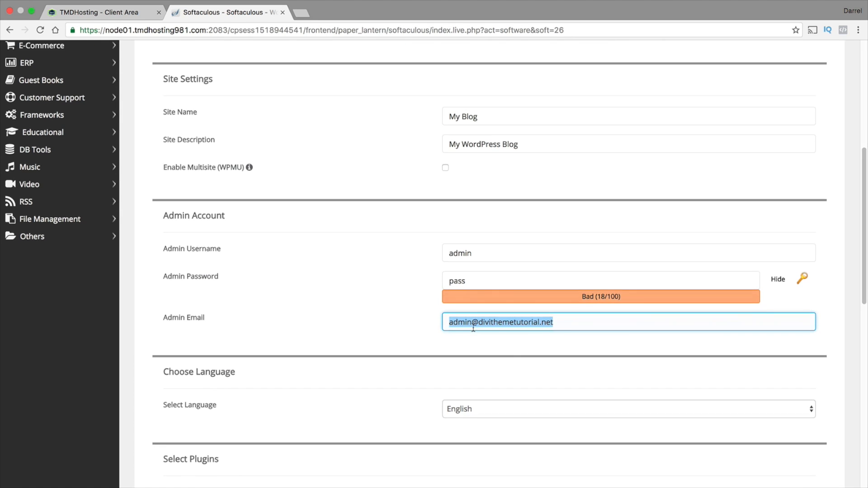
{"action": "left_click", "coordinate": [628, 409]}
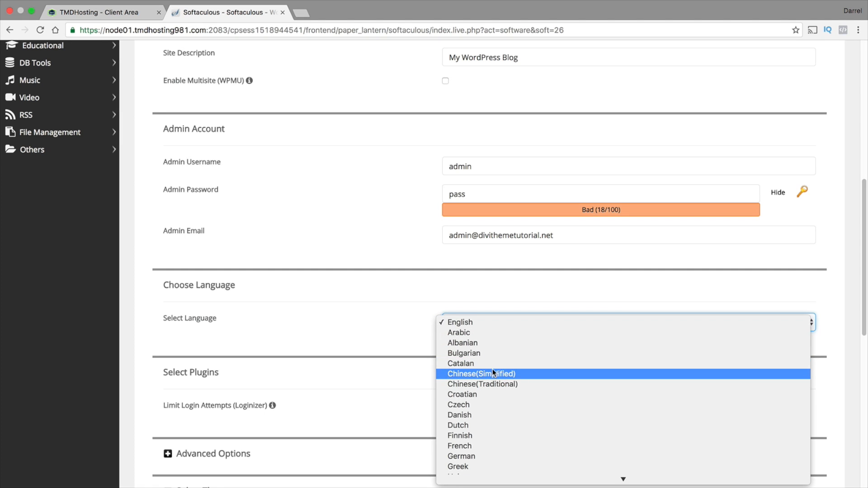
{"action": "mouse_move", "coordinate": [482, 384]}
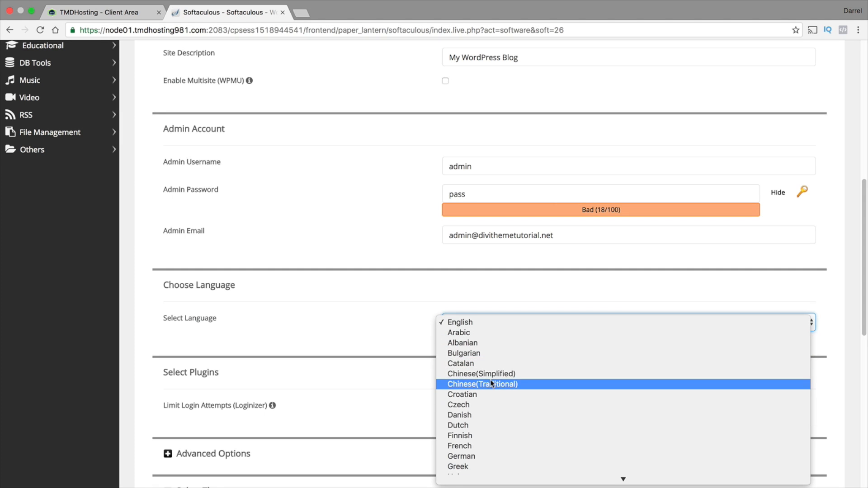
{"action": "mouse_move", "coordinate": [506, 388]}
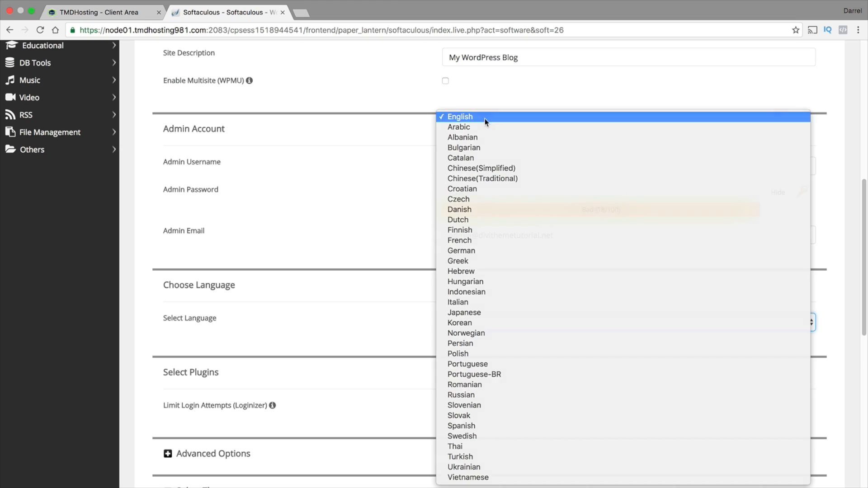
{"action": "left_click", "coordinate": [459, 117]}
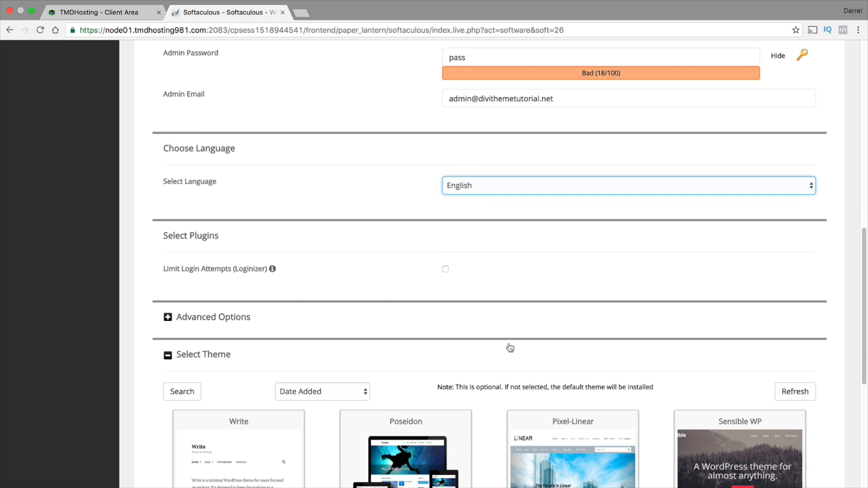
{"action": "scroll", "scroll_direction": "down", "scroll_amount": 3}
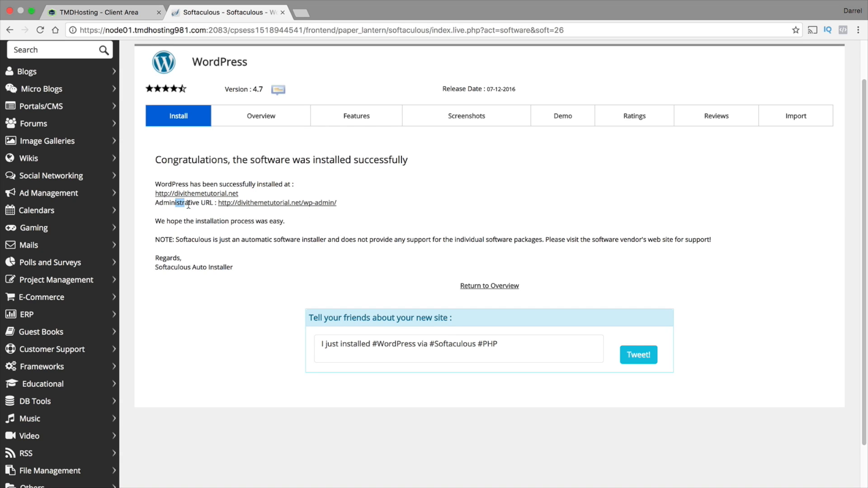
{"action": "mouse_move", "coordinate": [317, 212]}
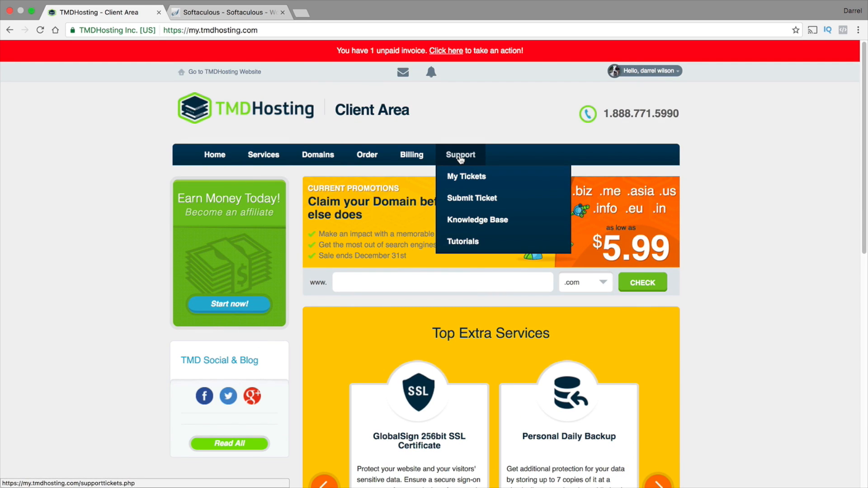
- View My Tickets in the client area, then return to the Softaculous confirmation
{"action": "left_click", "coordinate": [467, 177]}
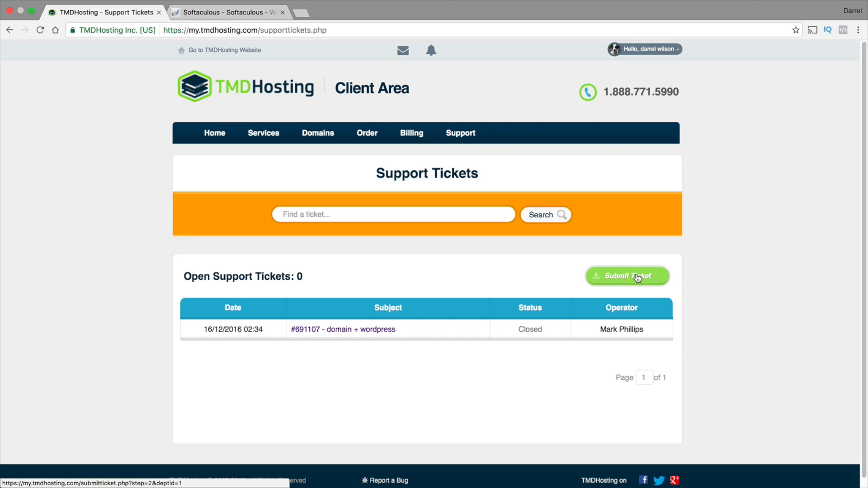
{"action": "mouse_move", "coordinate": [551, 113]}
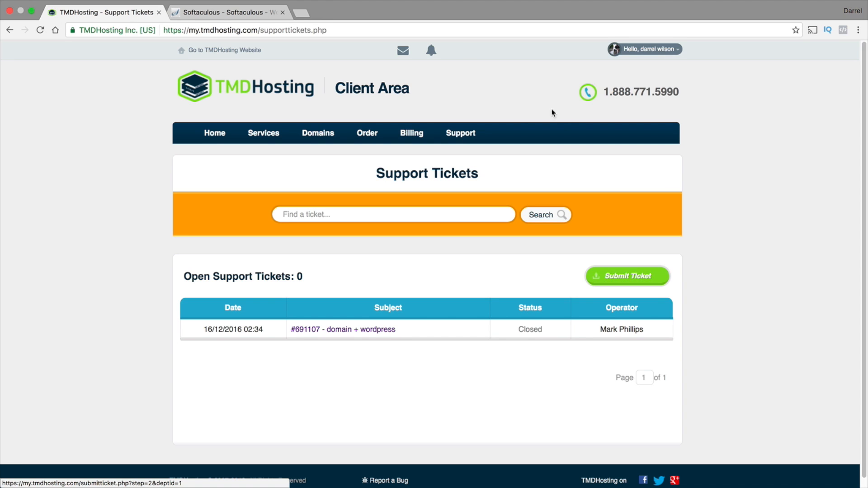
{"action": "left_click", "coordinate": [224, 12]}
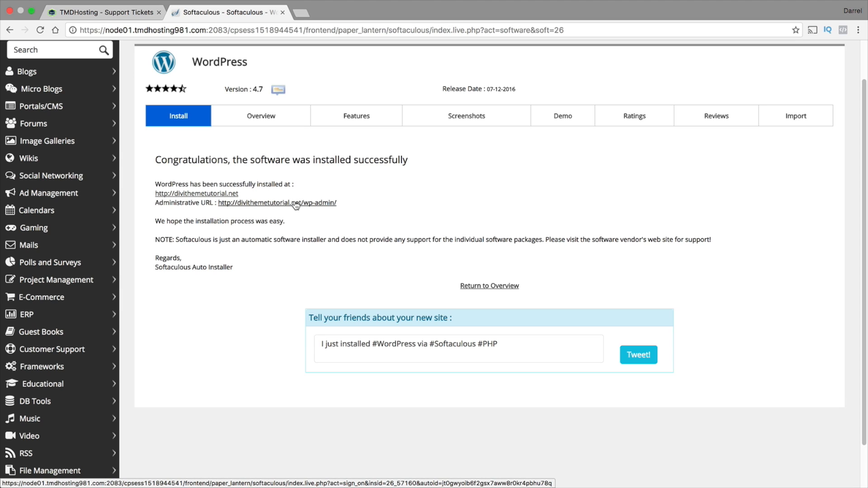
- Follow the Administrative URL to the WordPress dashboard of divithemetutorial.net
{"action": "left_click", "coordinate": [277, 202]}
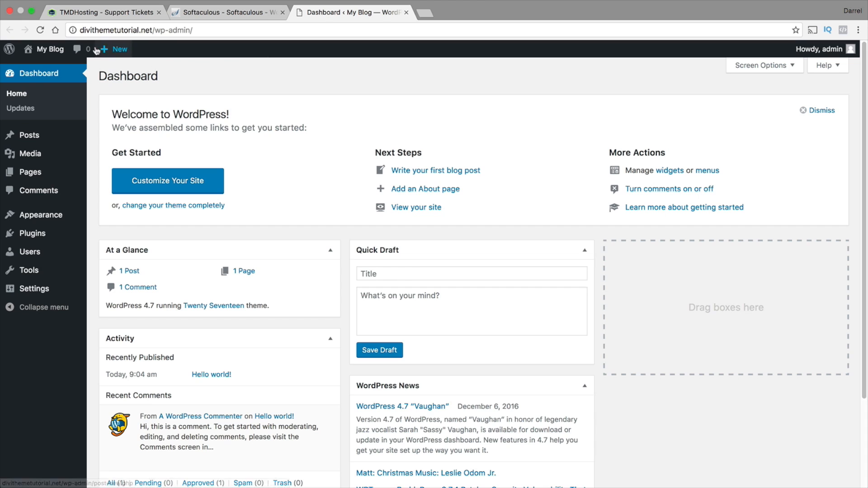
{"action": "mouse_move", "coordinate": [49, 48]}
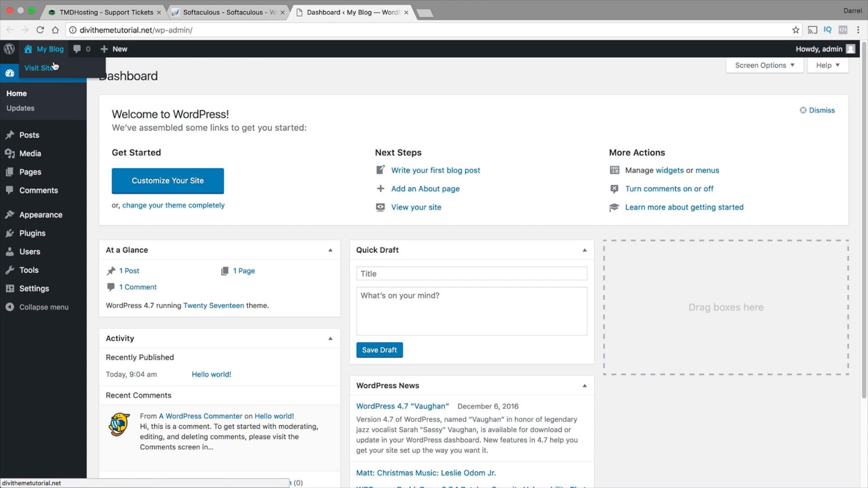